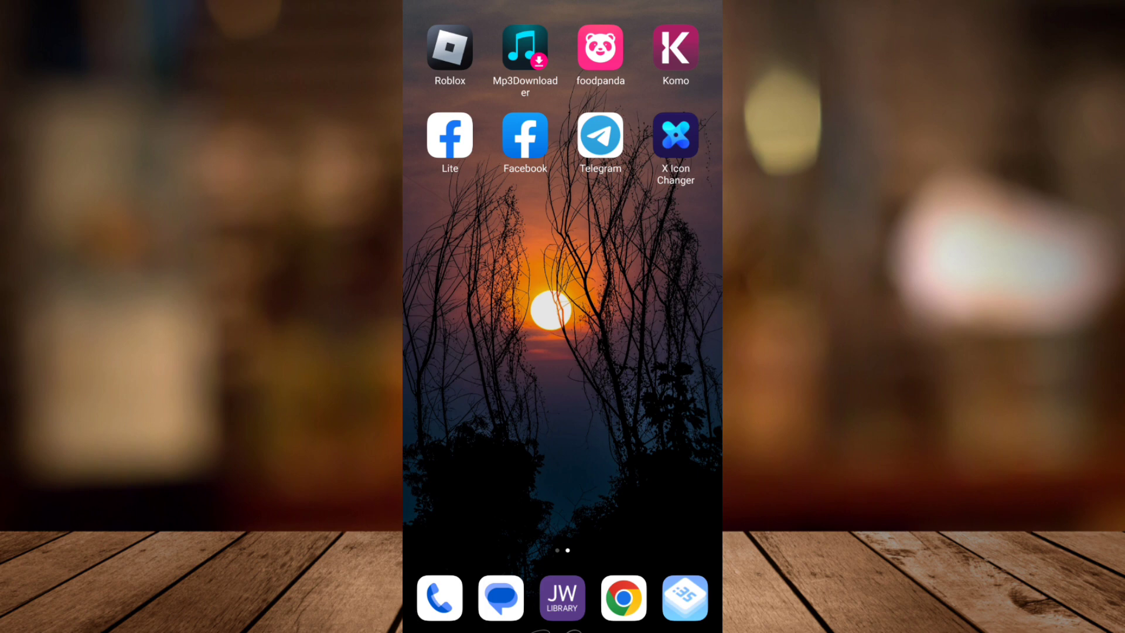
Swipe the home screen over to reach the Play Store and its app search
{"action": "scroll", "scroll_direction": "left", "scroll_amount": 3}
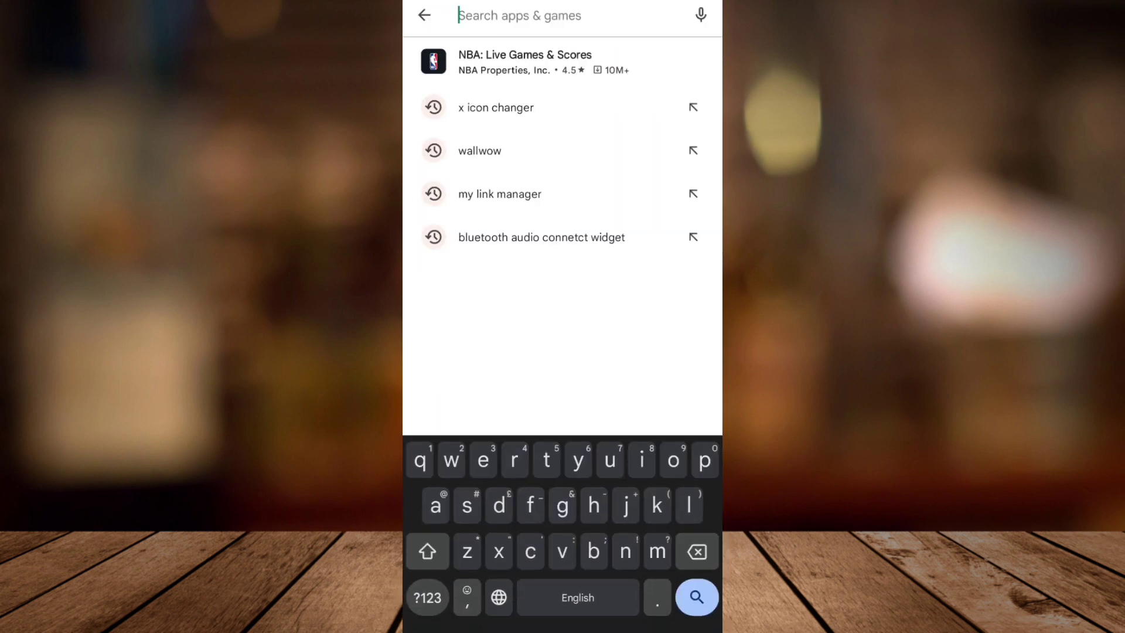
Pick the 'x icon changer' search entry and open the installed app
{"action": "left_click", "coordinate": [495, 107]}
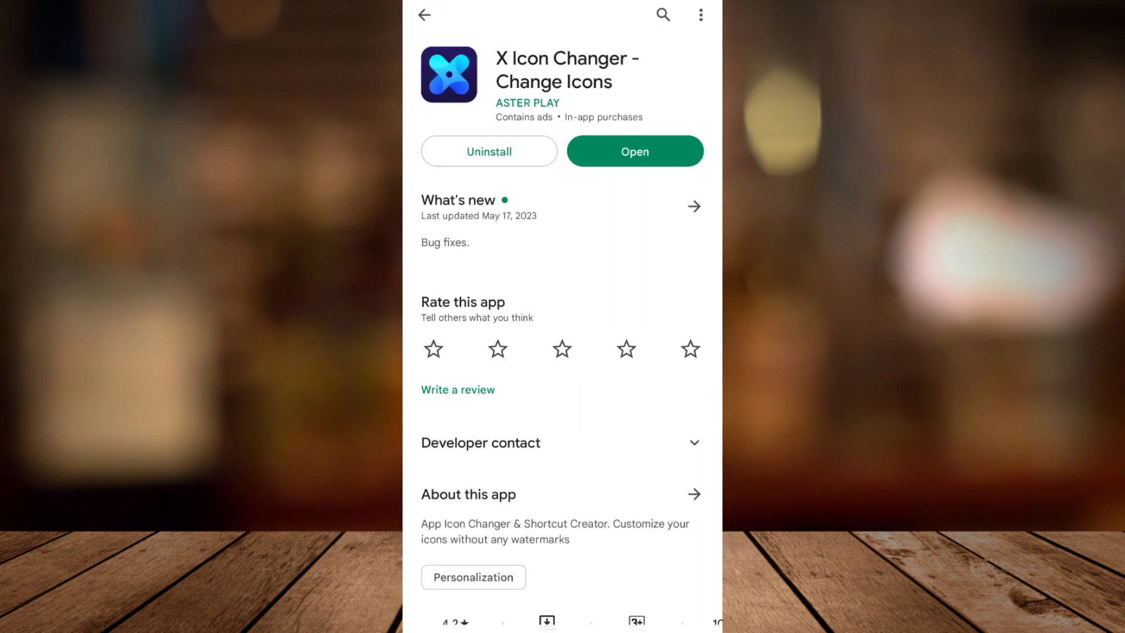
{"action": "left_click", "coordinate": [634, 151]}
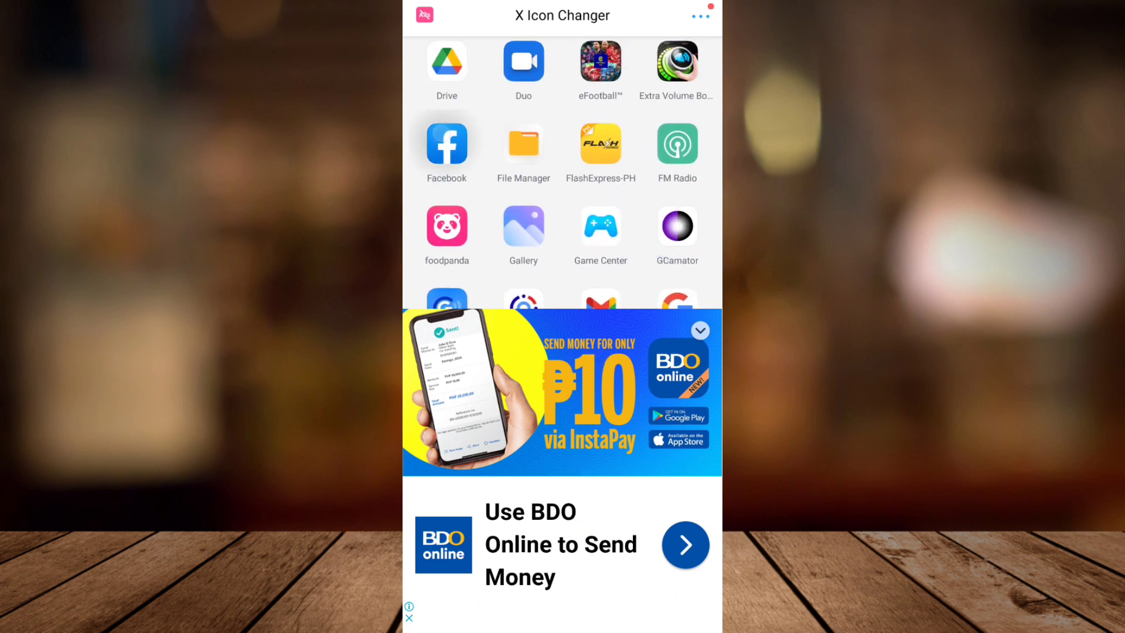
Select Facebook from the app list and scroll its icon editor
{"action": "left_click", "coordinate": [447, 144]}
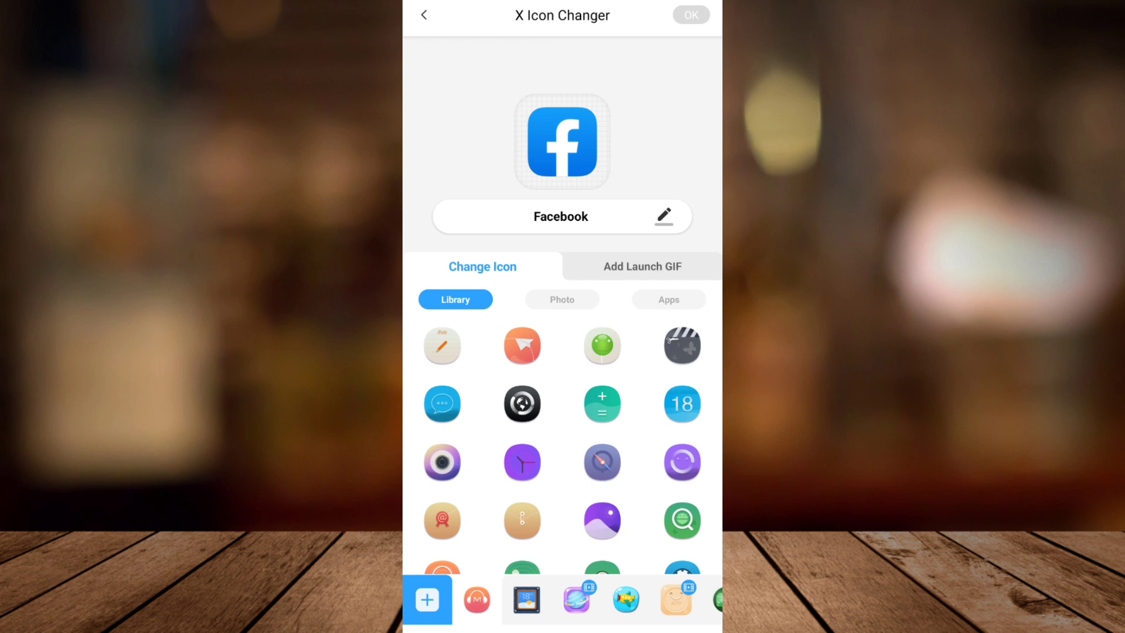
{"action": "scroll", "scroll_direction": "down", "scroll_amount": 3}
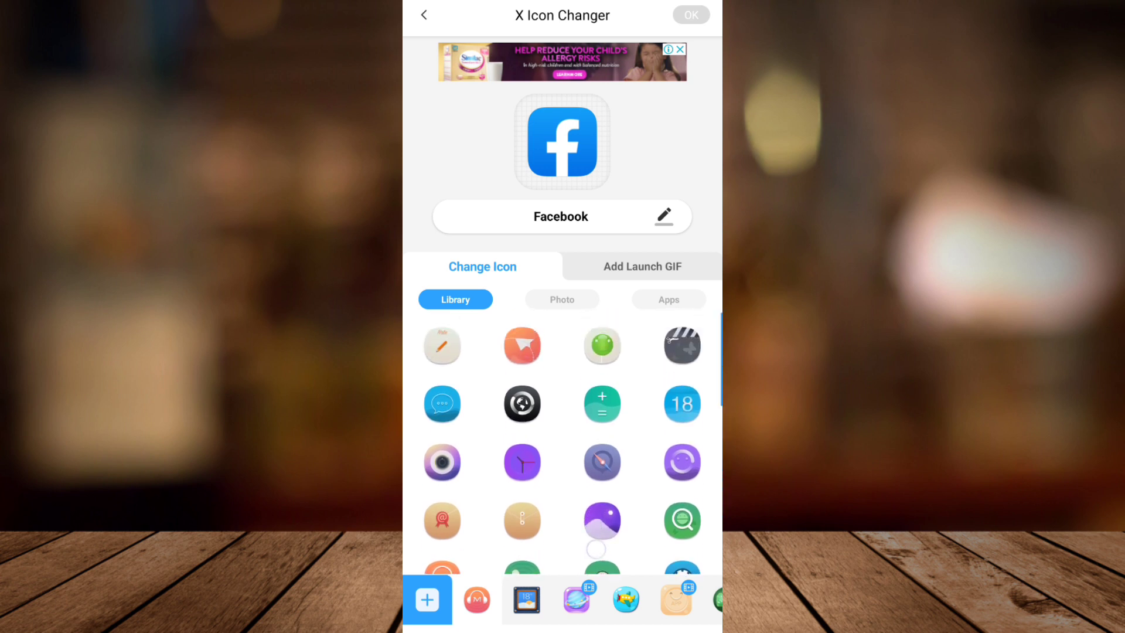
Use a gallery photo, unlocked by watching a video, and choose the round Facebook logo
{"action": "left_click", "coordinate": [561, 300]}
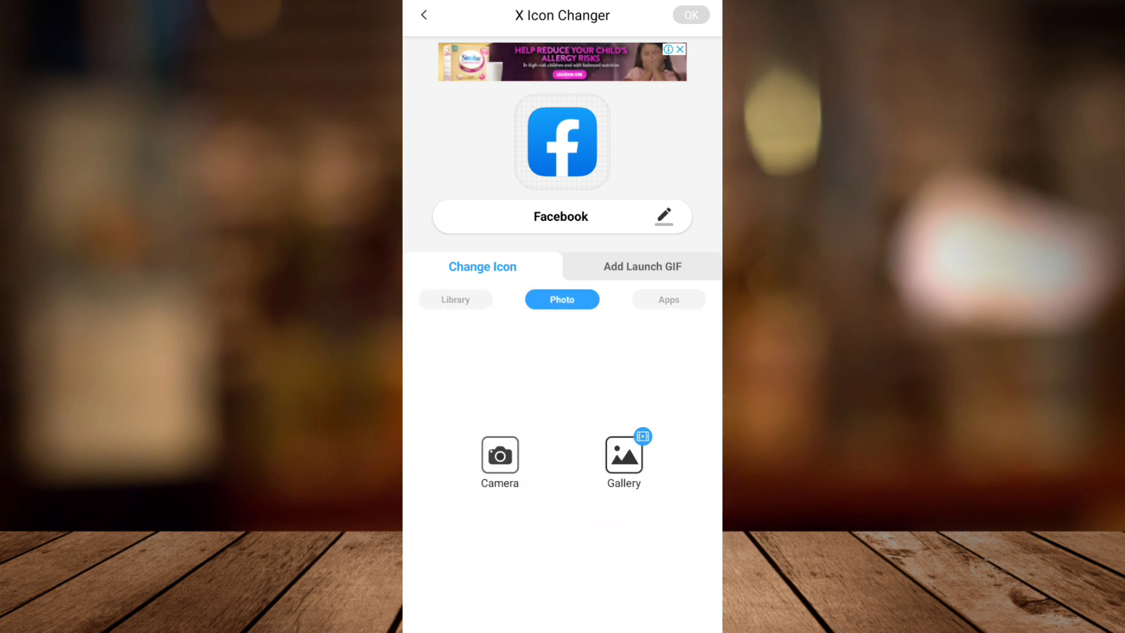
{"action": "left_click", "coordinate": [623, 456]}
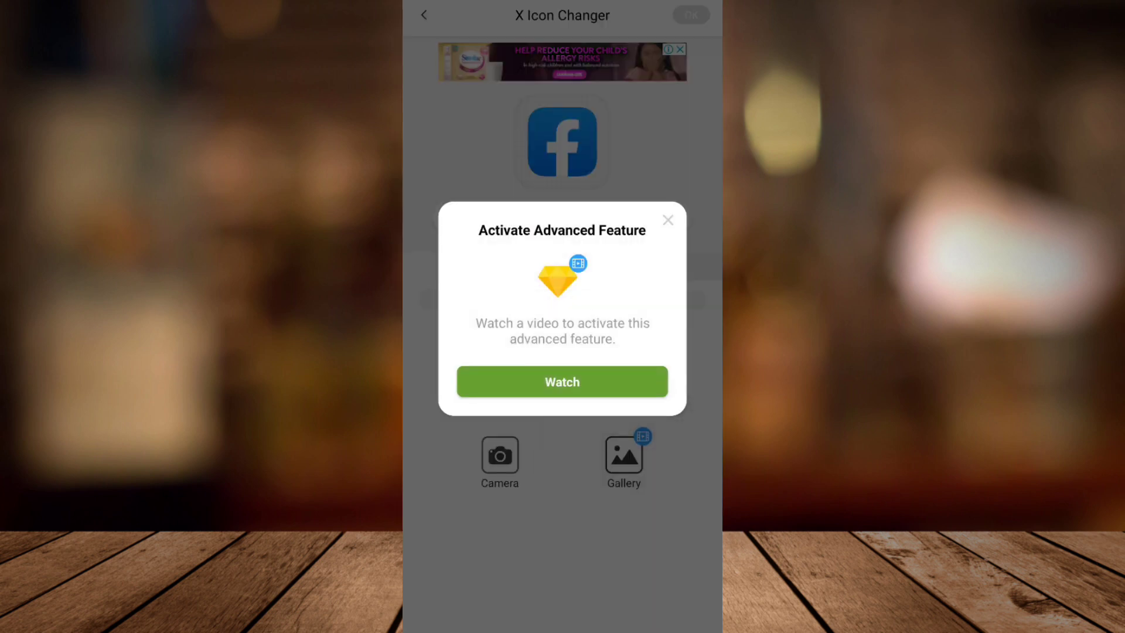
{"action": "left_click", "coordinate": [666, 220]}
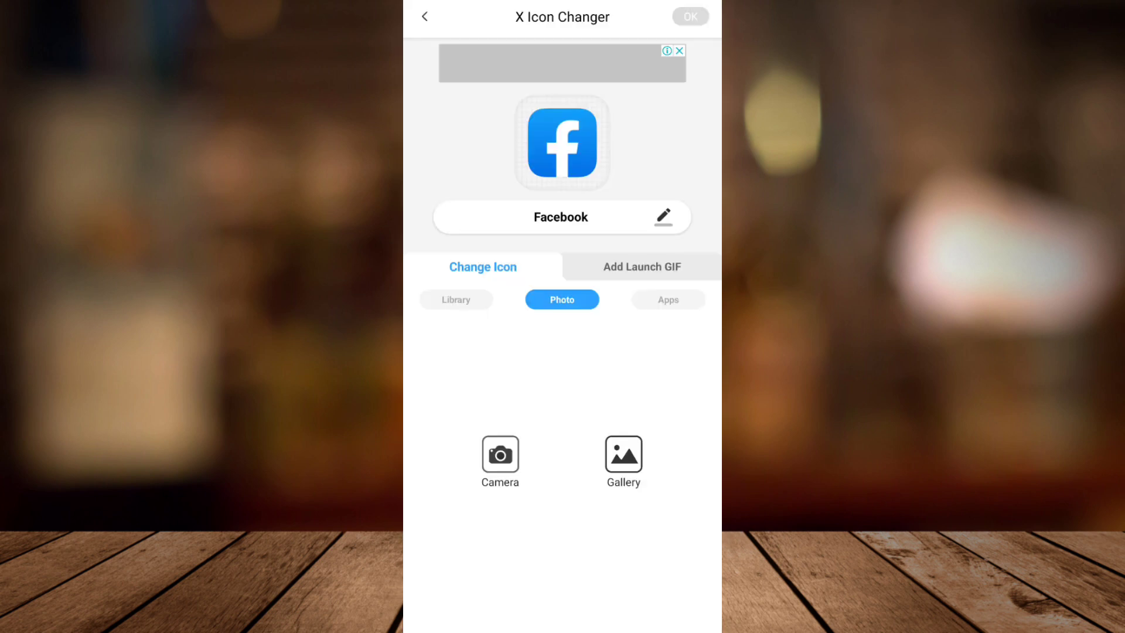
{"action": "left_click", "coordinate": [622, 456]}
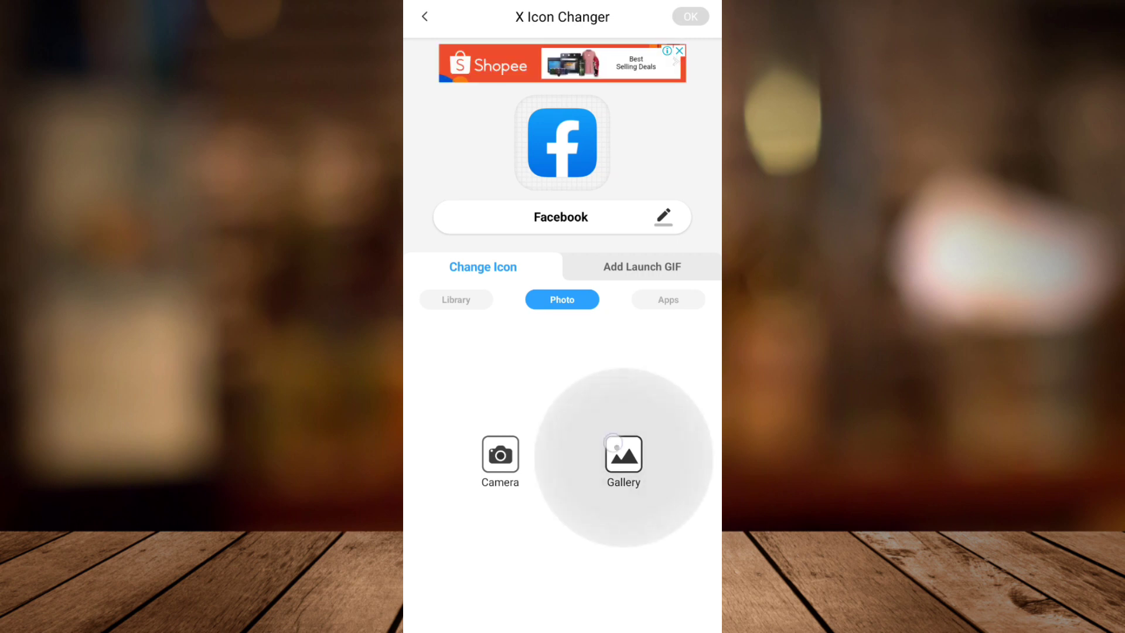
{"action": "left_click", "coordinate": [623, 456]}
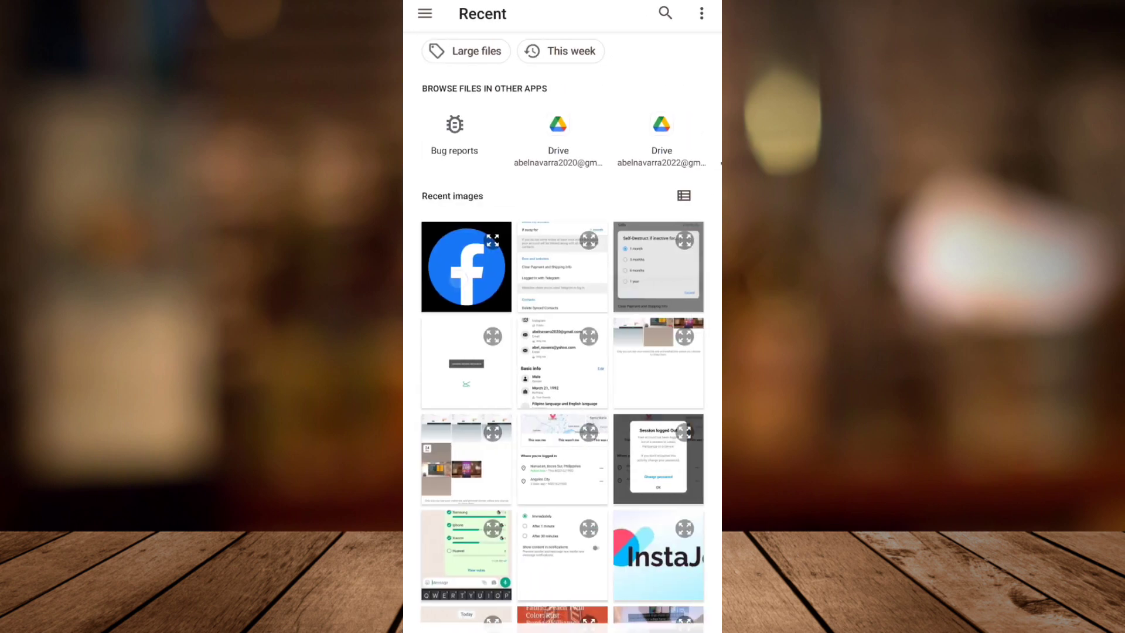
{"action": "left_click", "coordinate": [465, 266]}
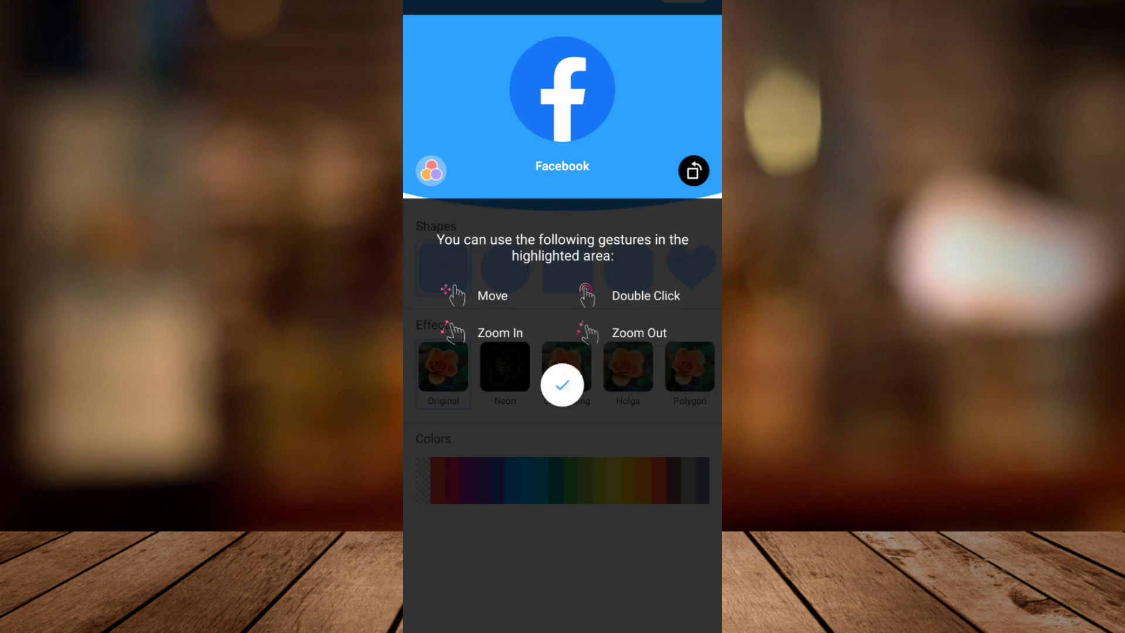
{"action": "left_click", "coordinate": [562, 385]}
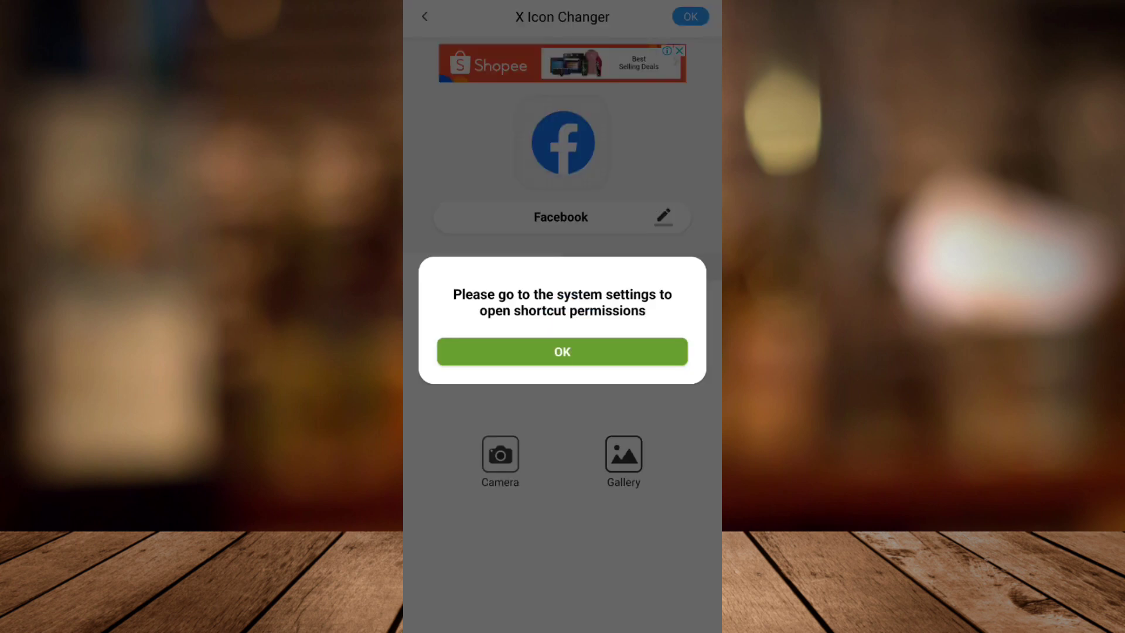
Confirm the shortcut permission prompt to open X Icon Changer's App info settings
{"action": "left_click", "coordinate": [561, 351]}
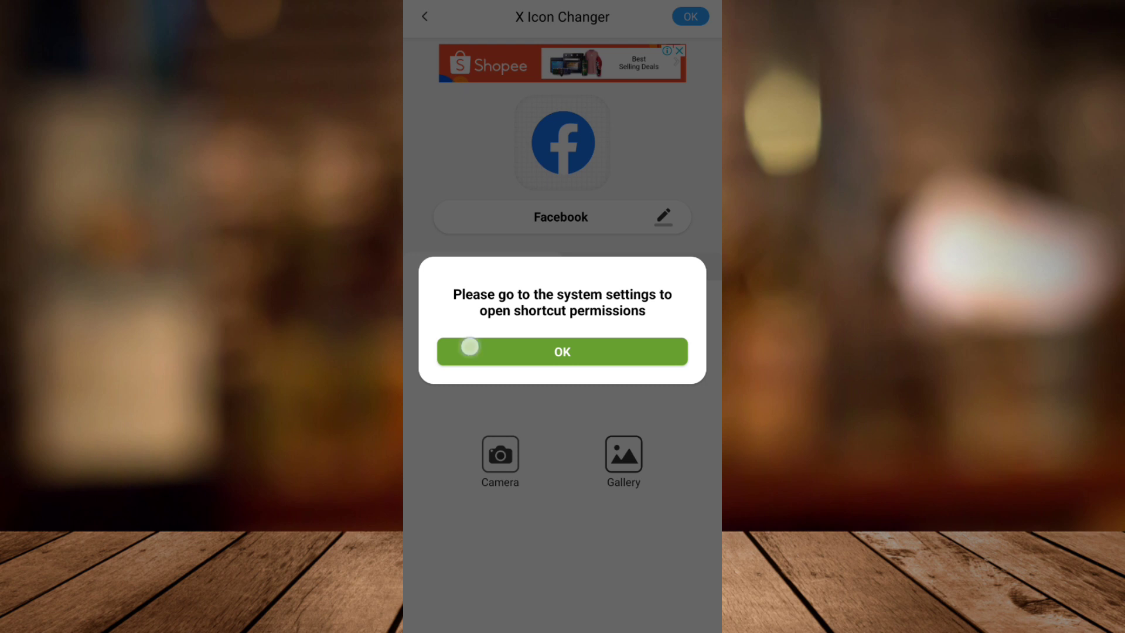
{"action": "left_click", "coordinate": [562, 352]}
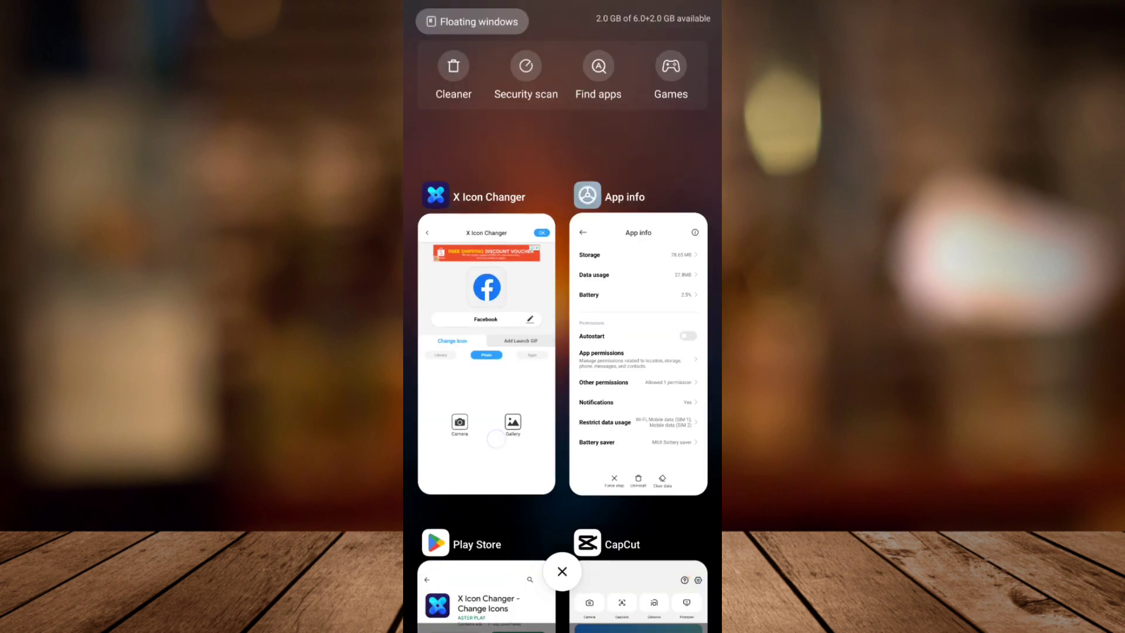
Return to X Icon Changer from recents and go to the desktop with the new shortcut
{"action": "left_click", "coordinate": [485, 355]}
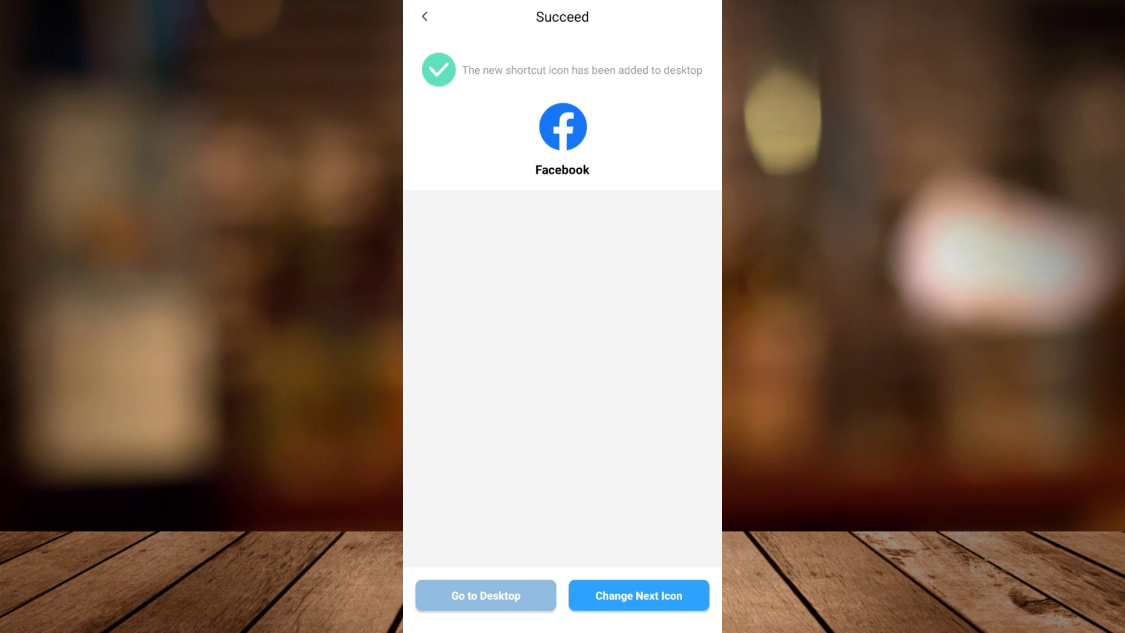
{"action": "left_click", "coordinate": [486, 594]}
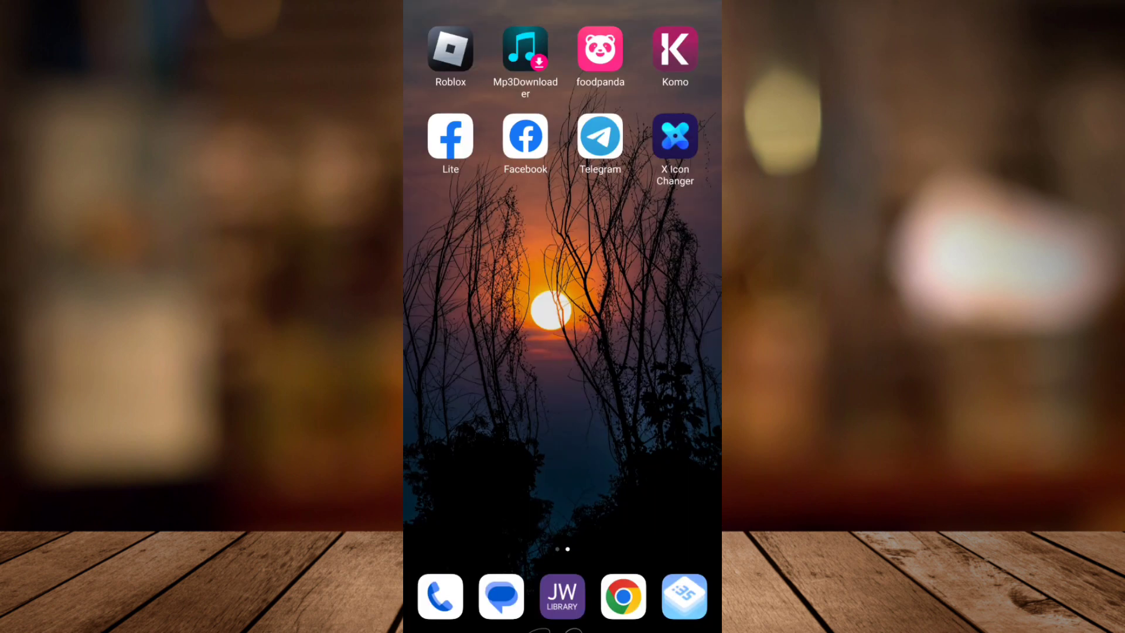